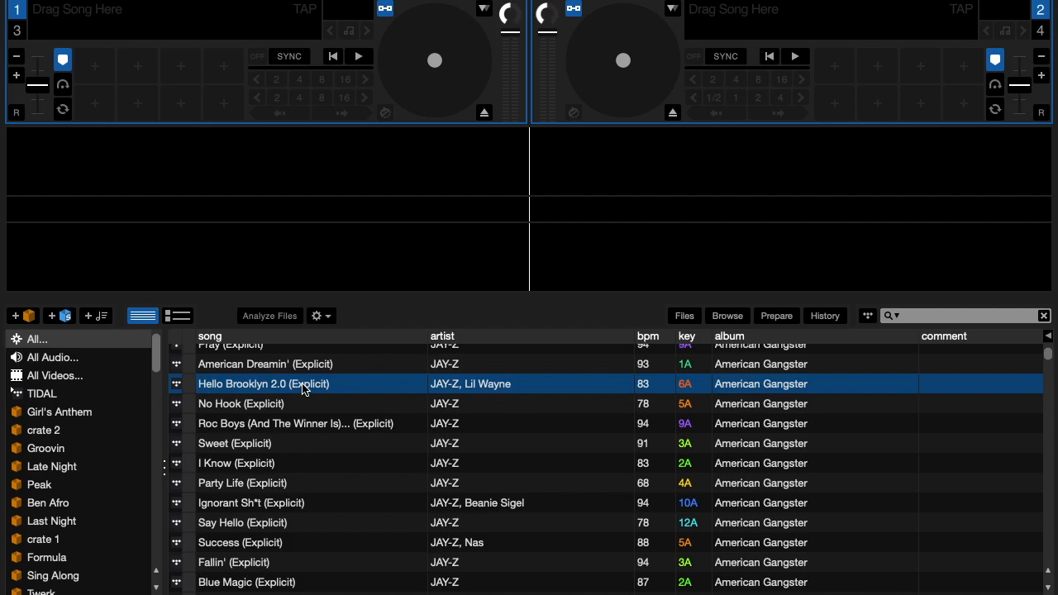
# Browse the library past Fallin' (Explicit) and load Sweet (Explicit) onto deck 1 at 91 BPM
pyautogui.scroll(-3)
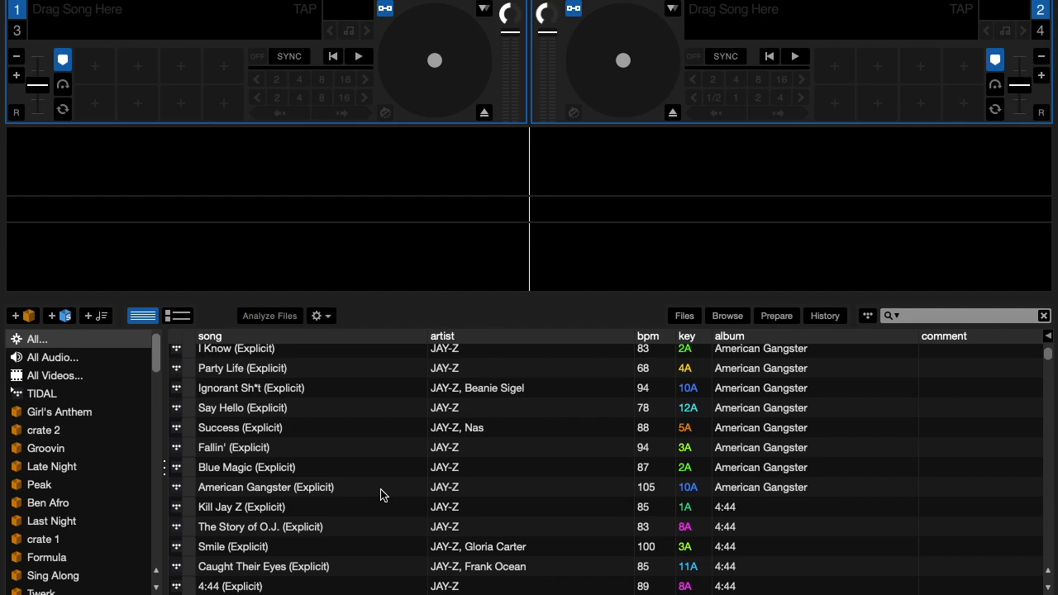
pyautogui.click(235, 446)
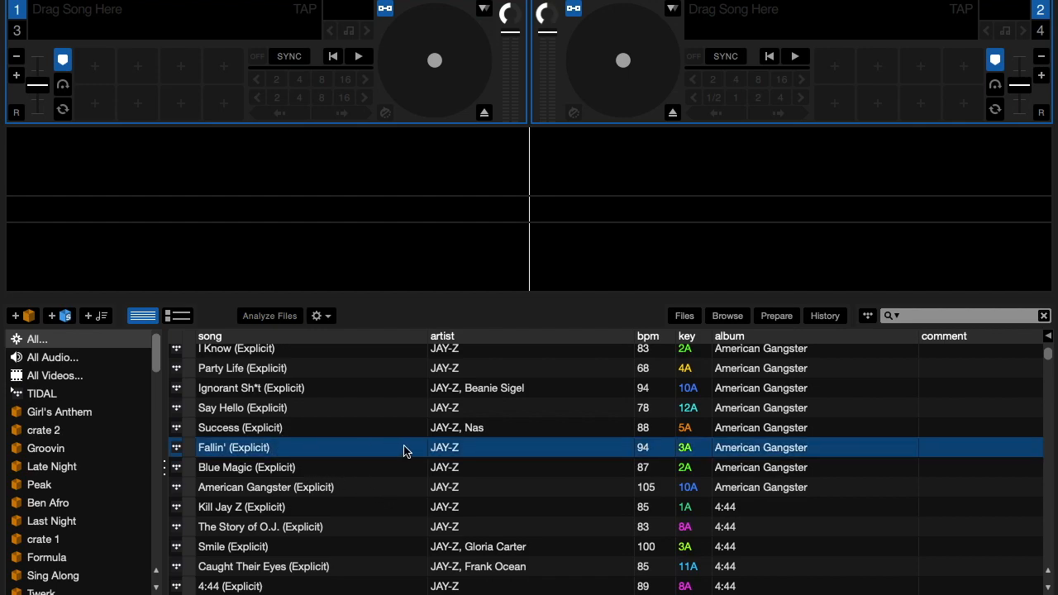
pyautogui.scroll(3)
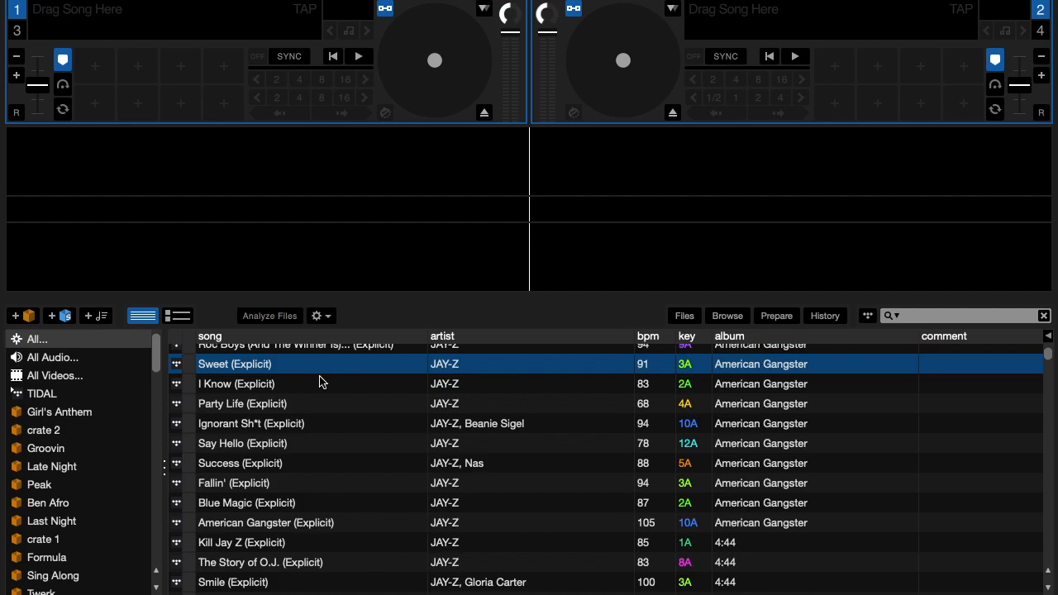
pyautogui.doubleClick(235, 364)
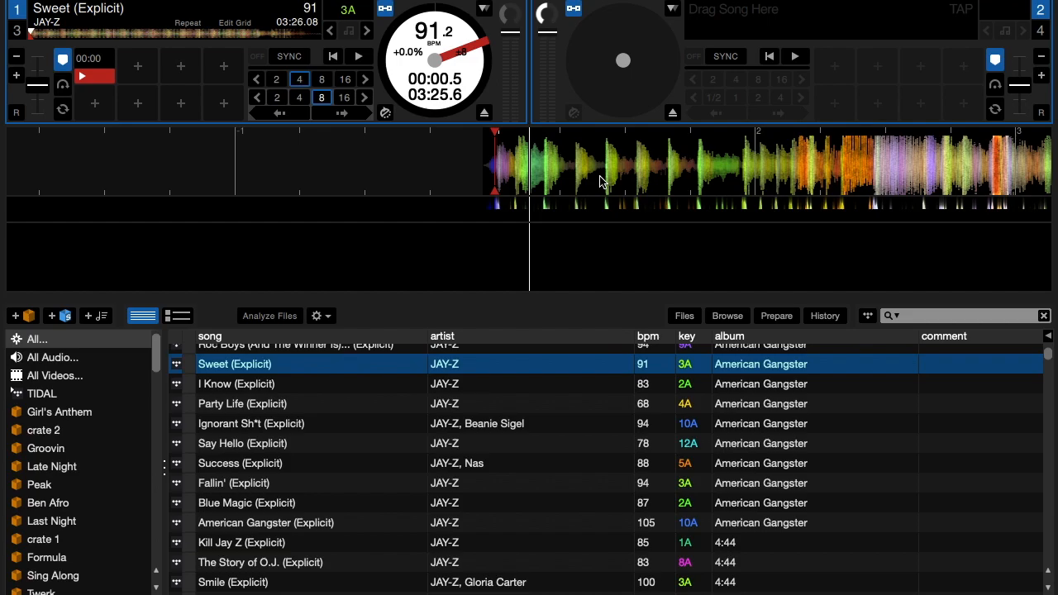
pyautogui.moveTo(683, 453)
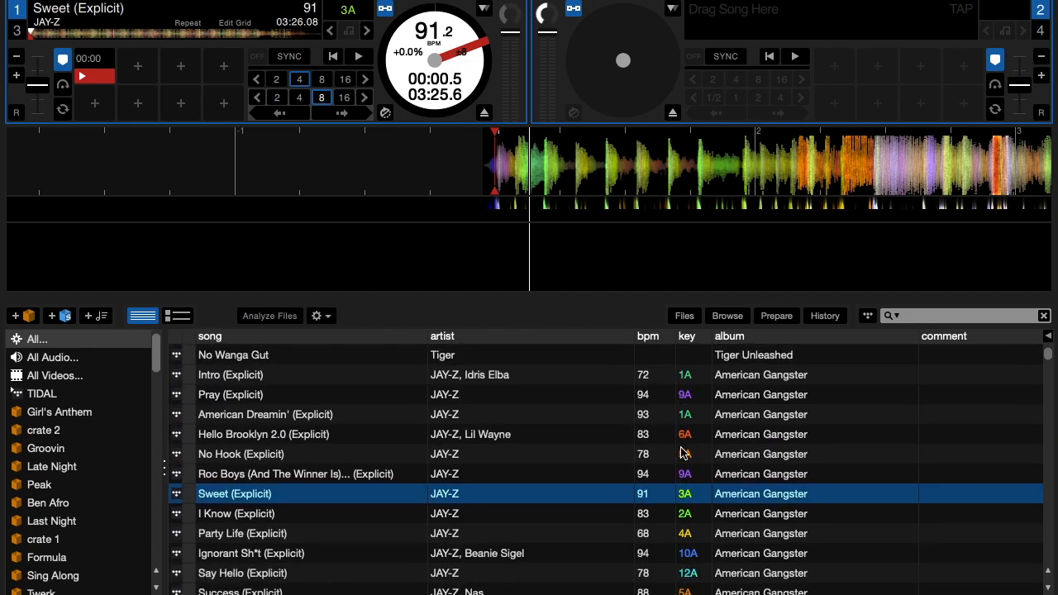
# Leave the Serato library and switch to a Finder window on the Kool Breeze folder
pyautogui.scroll(-3)
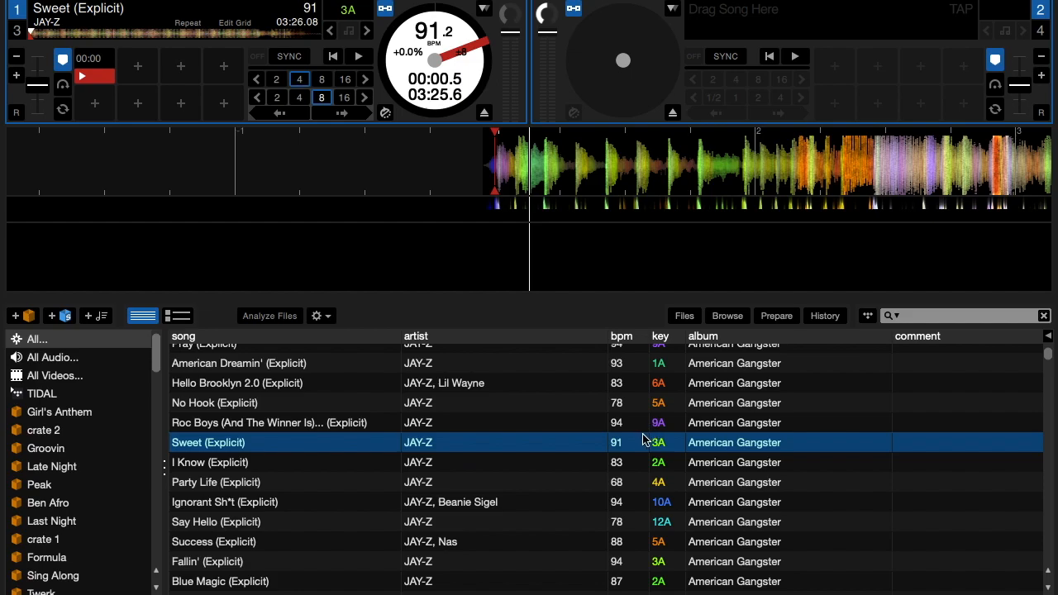
pyautogui.moveTo(482, 483)
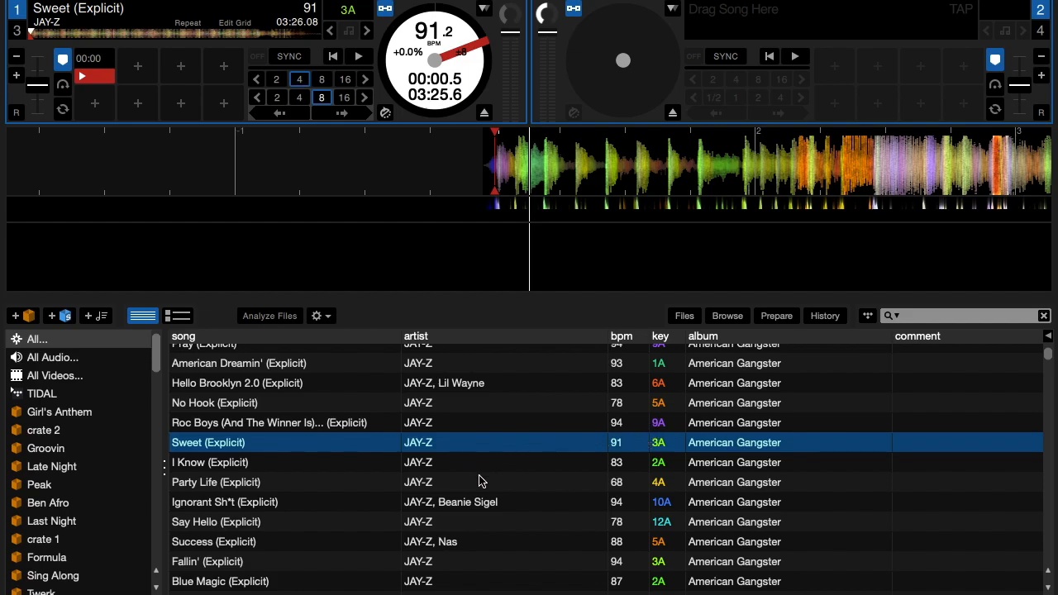
pyautogui.moveTo(397, 496)
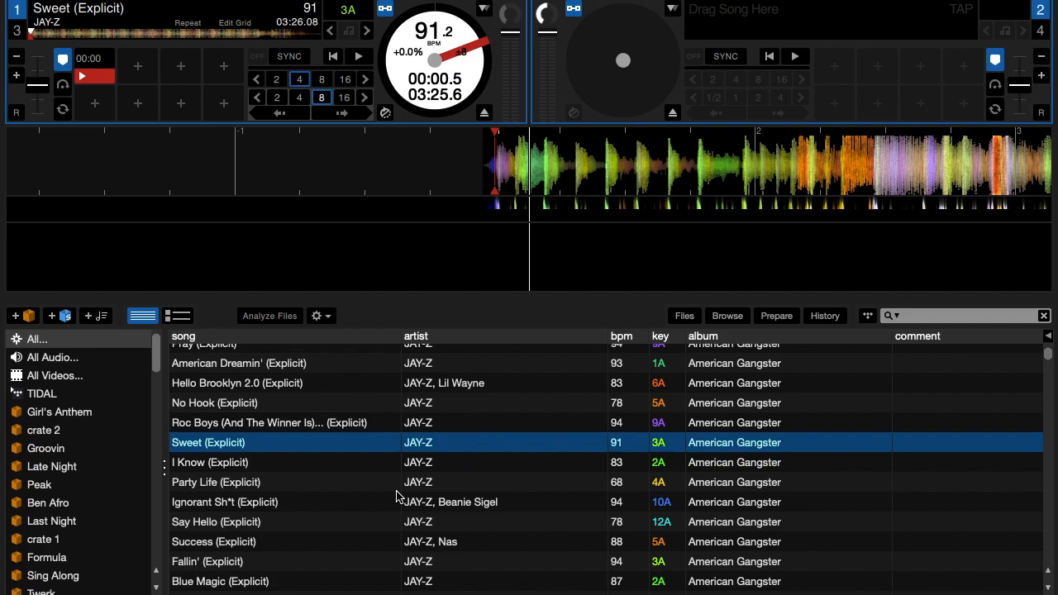
pyautogui.click(208, 463)
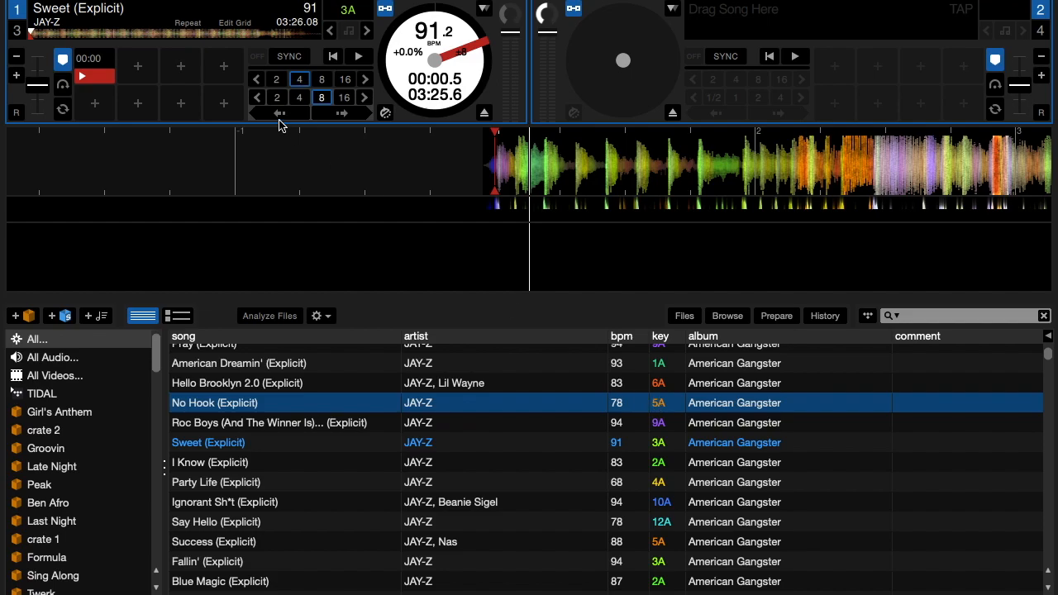
pyautogui.click(298, 423)
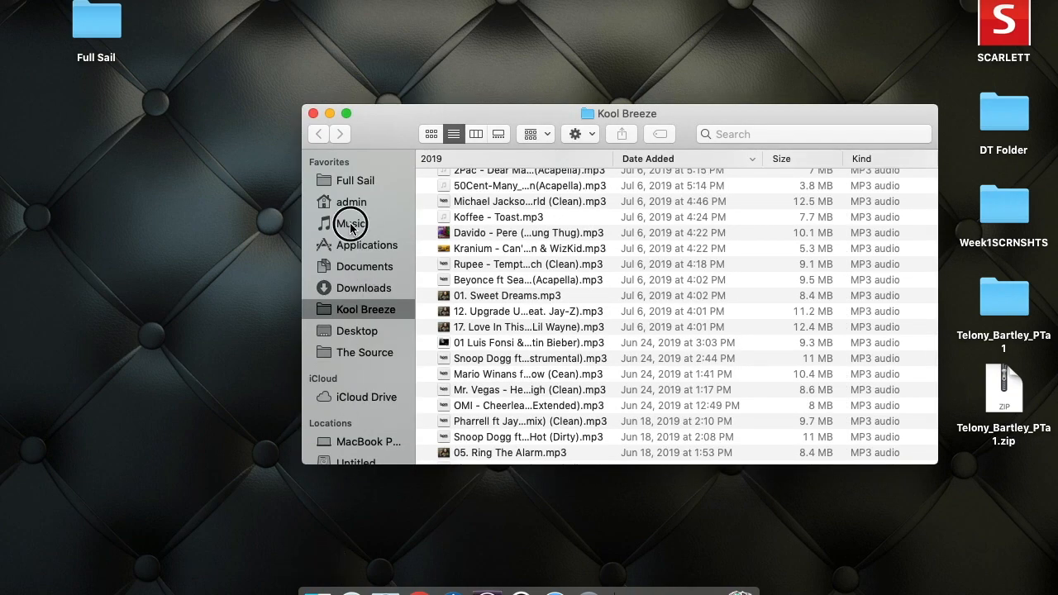
# Navigate Music > _Serato_ > Metadata > Tidal to list its XML, OVB and JPEG files
pyautogui.click(351, 223)
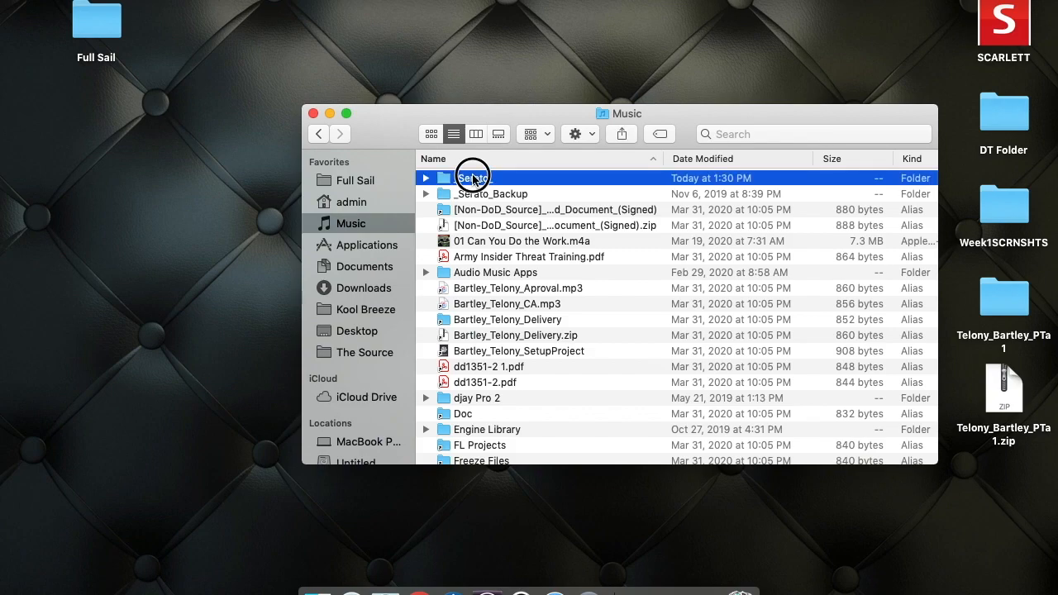
pyautogui.doubleClick(473, 177)
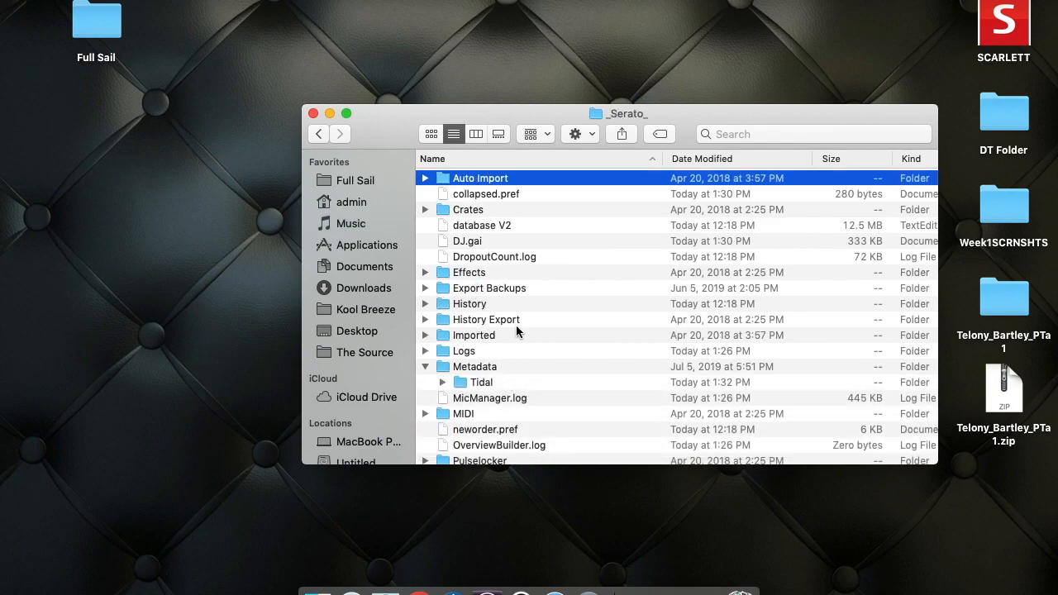
pyautogui.scroll(-3)
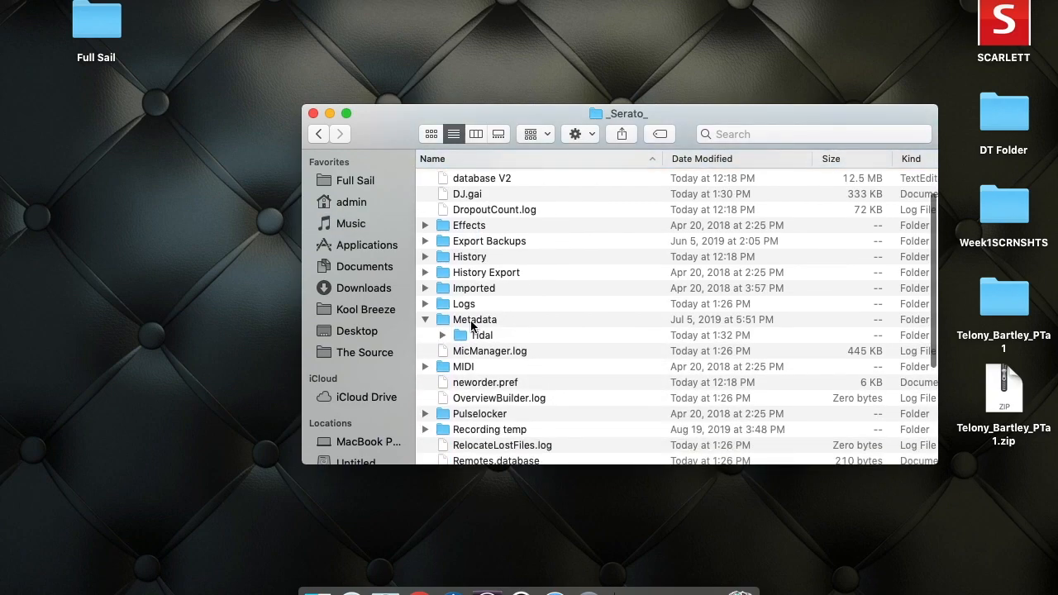
pyautogui.doubleClick(475, 320)
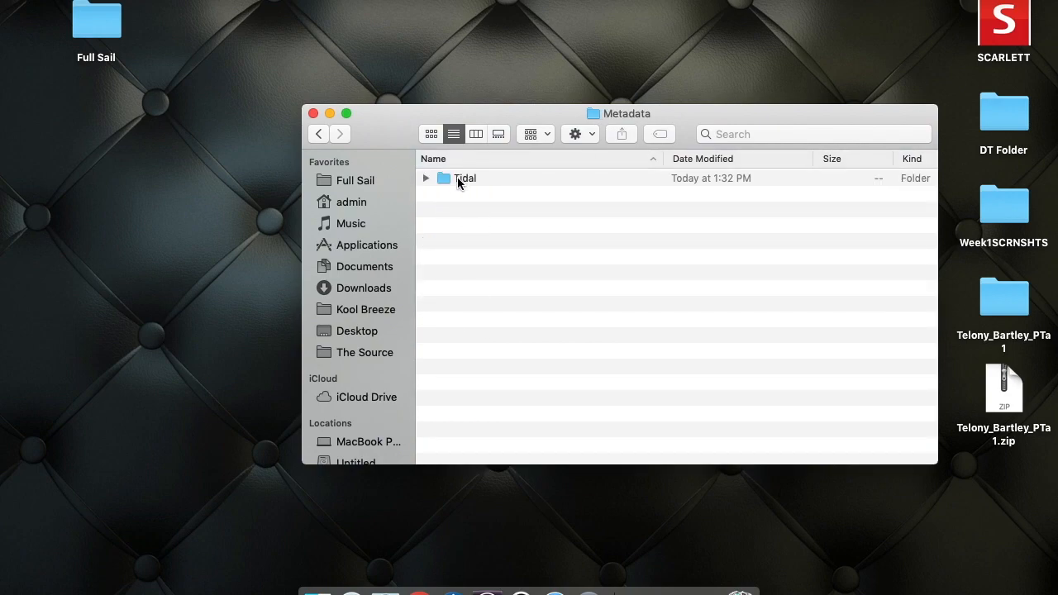
pyautogui.doubleClick(465, 179)
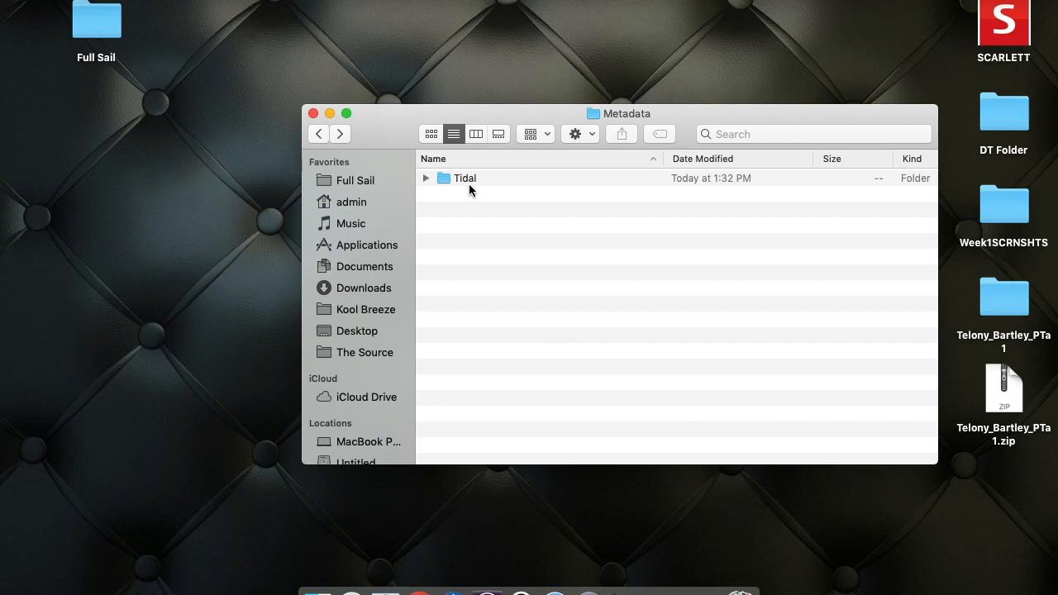
pyautogui.doubleClick(464, 178)
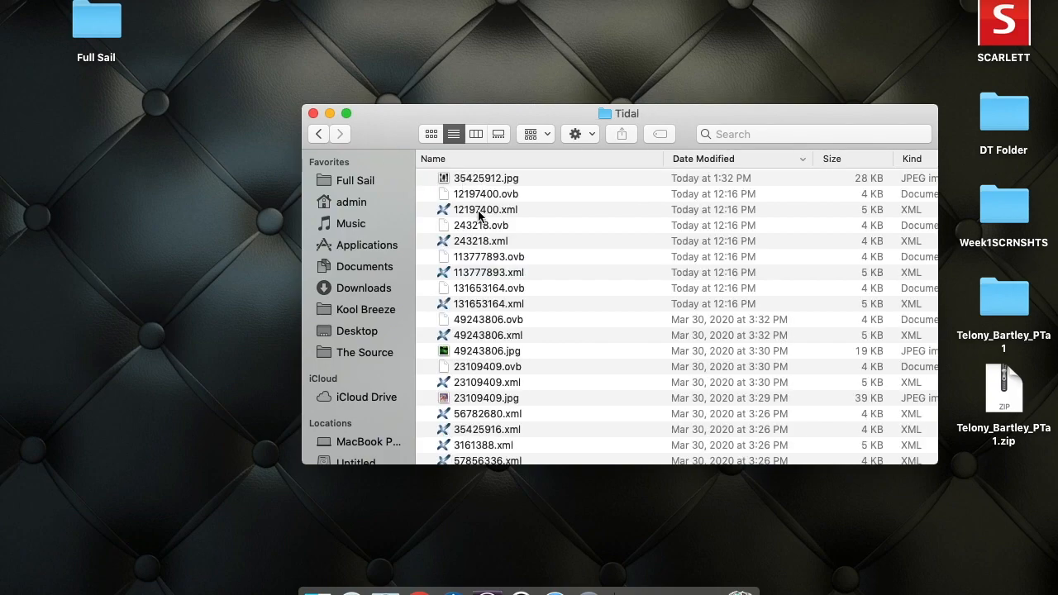
pyautogui.scroll(-3)
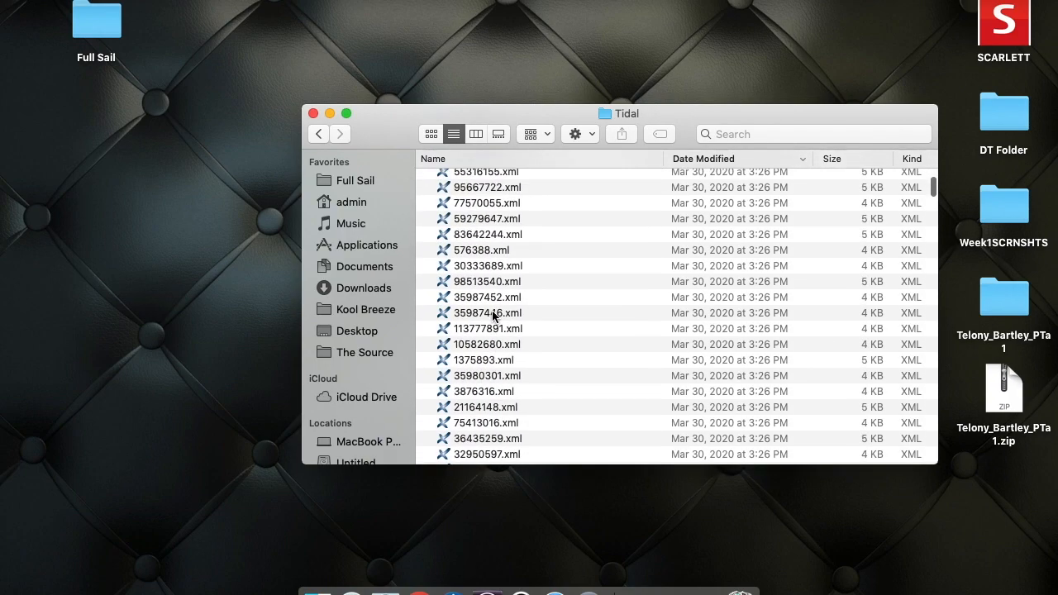
pyautogui.scroll(-3)
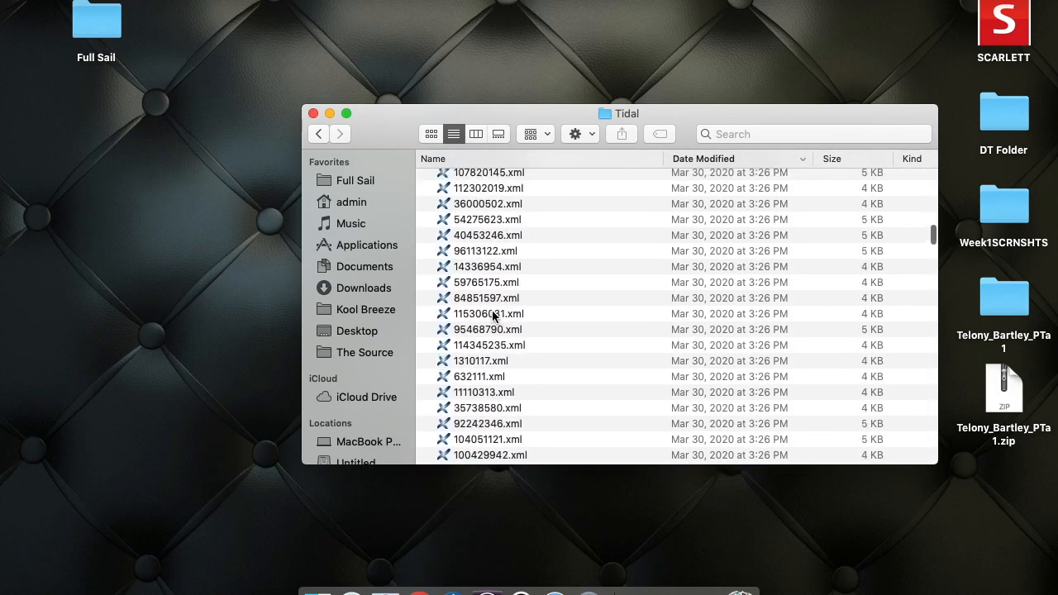
pyautogui.scroll(-3)
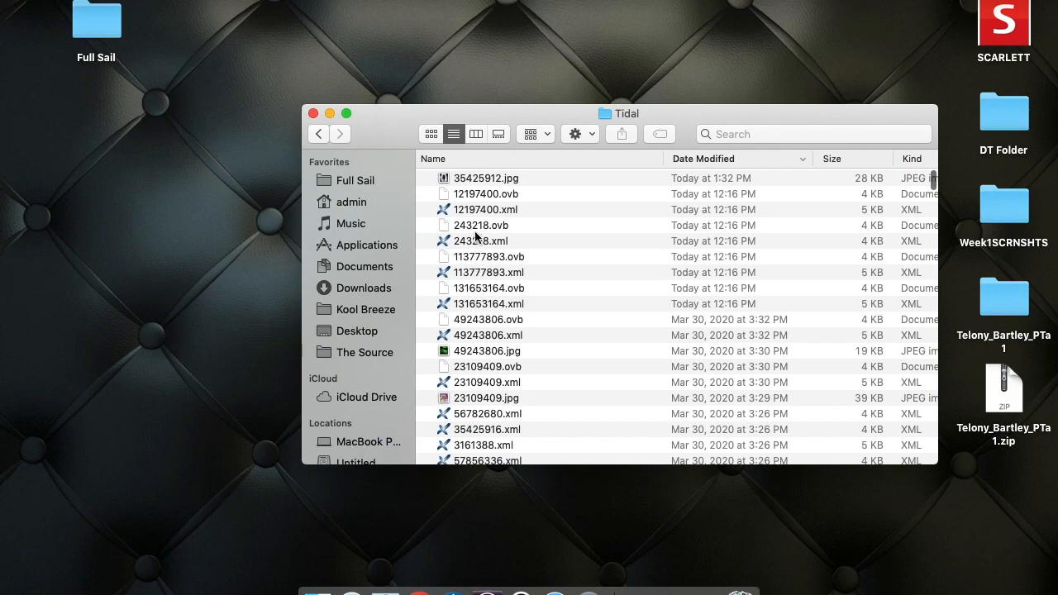
pyautogui.click(480, 225)
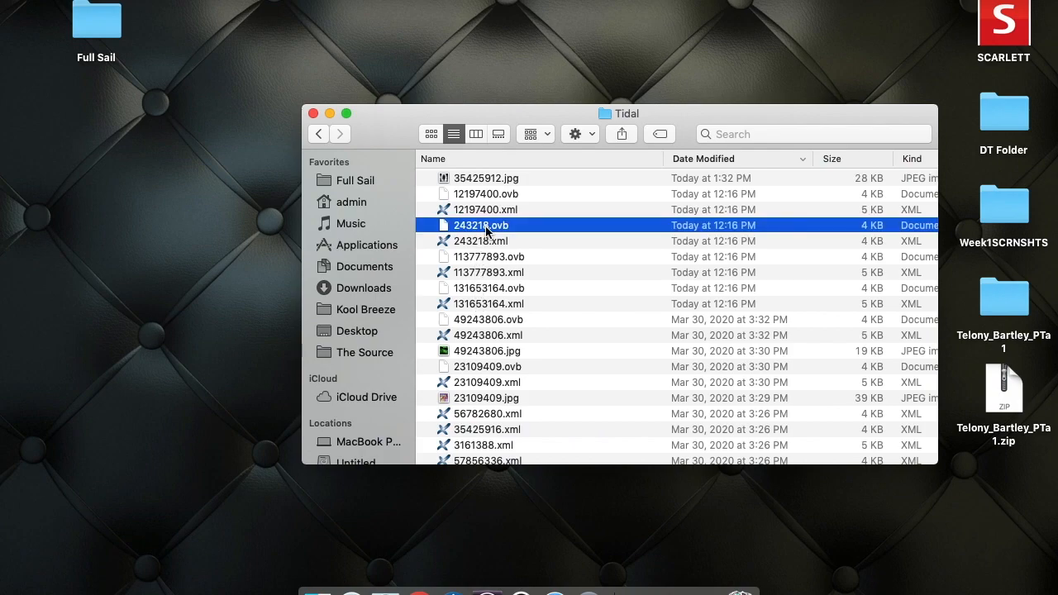
pyautogui.click(486, 178)
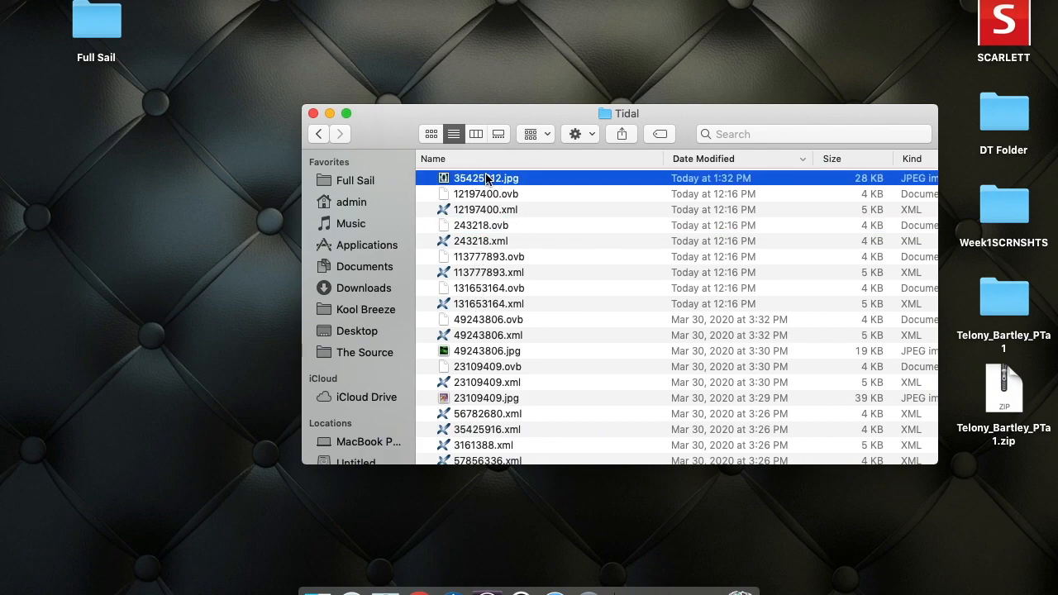
pyautogui.scroll(-3)
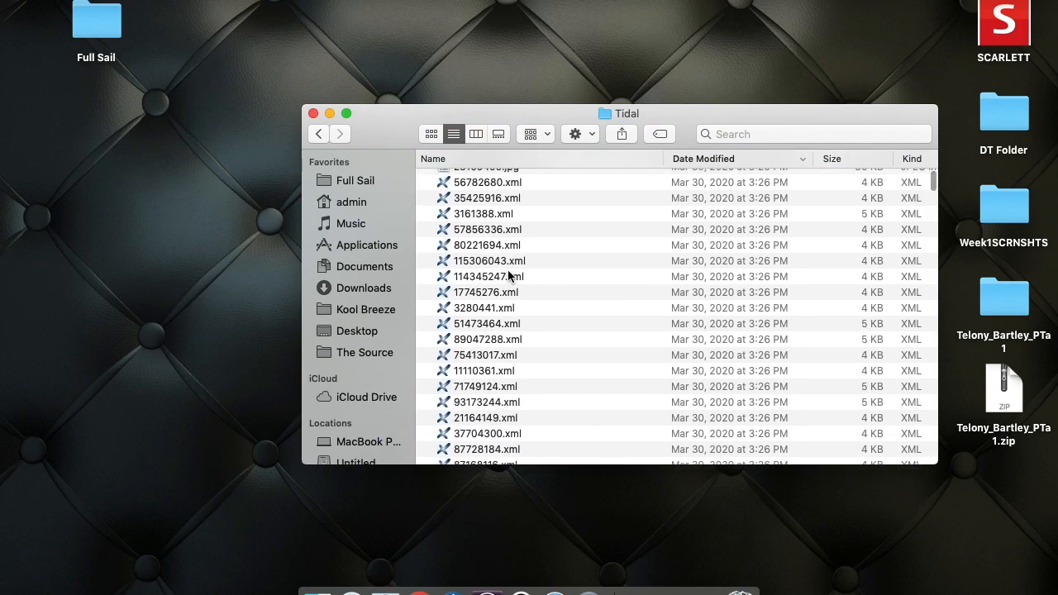
pyautogui.scroll(-3)
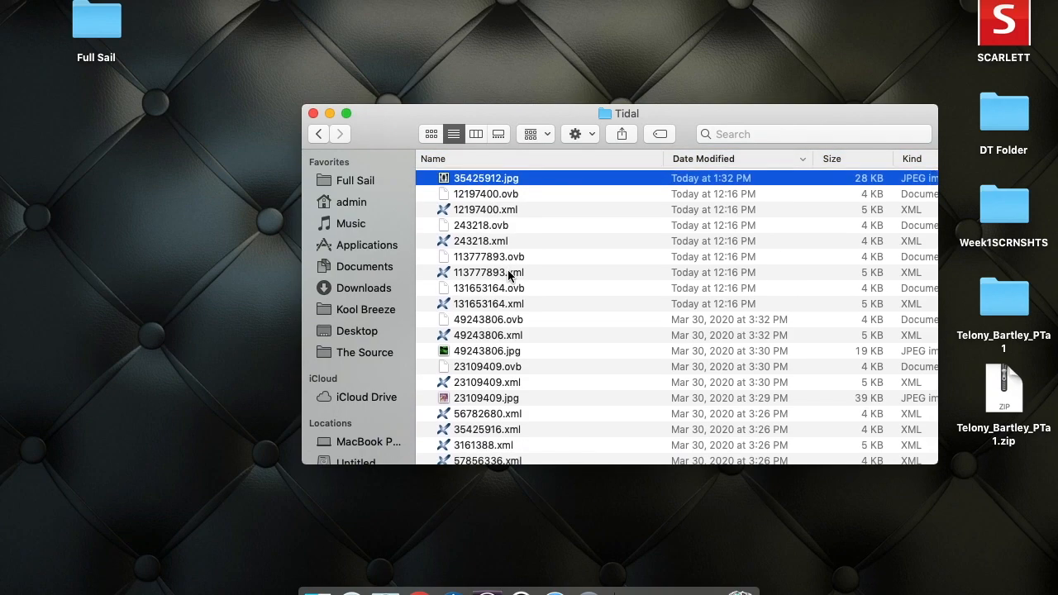
# Select every file in the Tidal folder and copy the 2884 items
pyautogui.press('cmd+a')
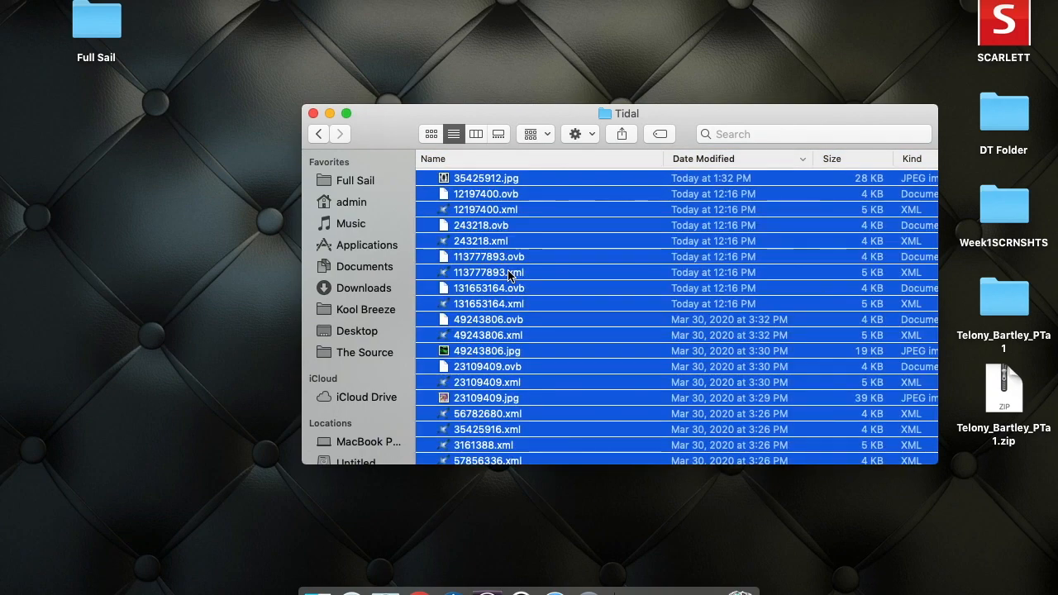
pyautogui.scroll(-3)
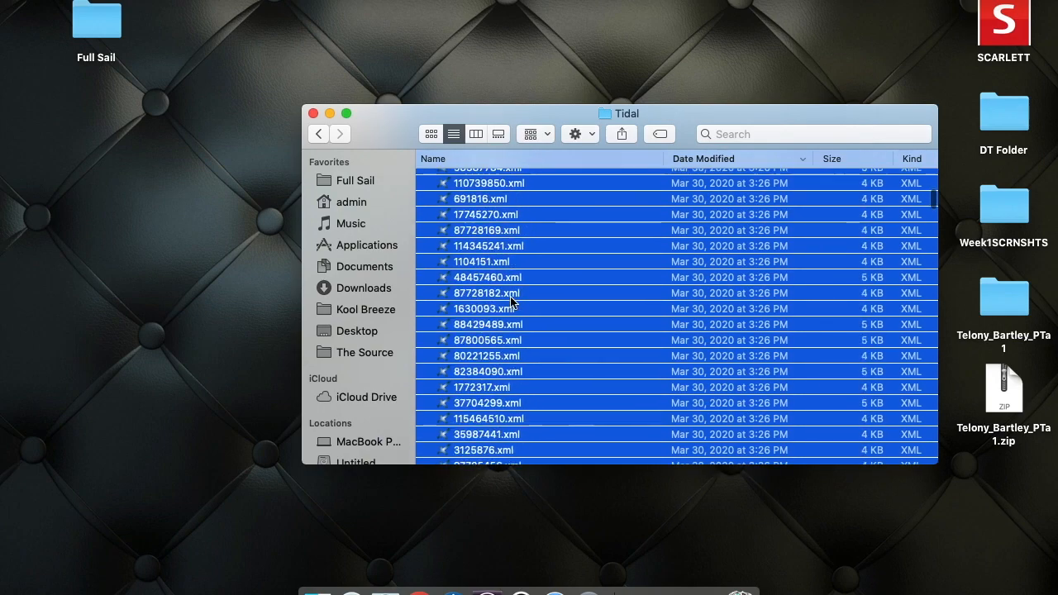
pyautogui.rightClick(511, 301)
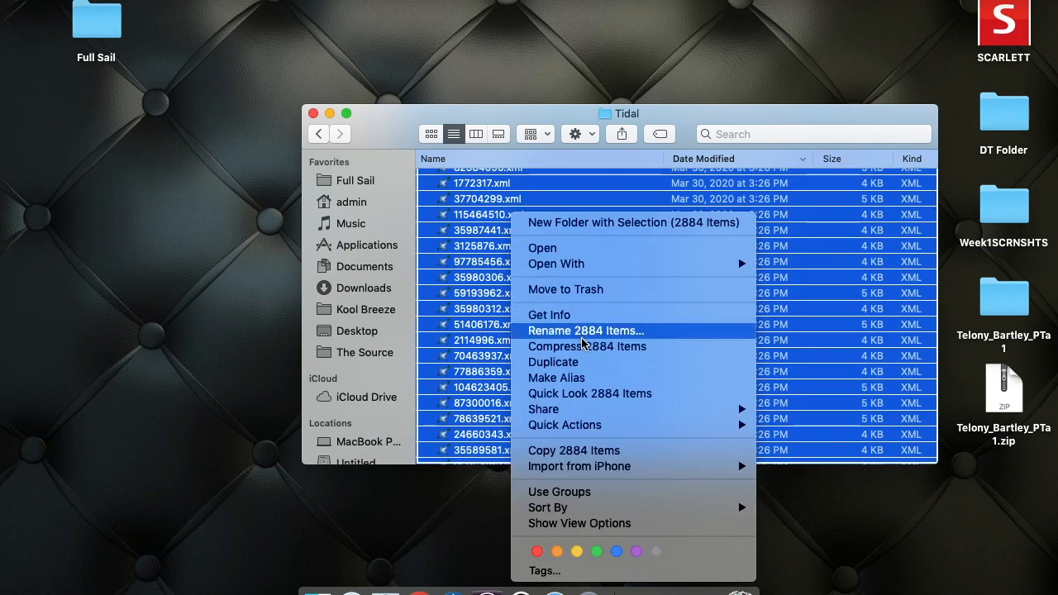
pyautogui.moveTo(572, 377)
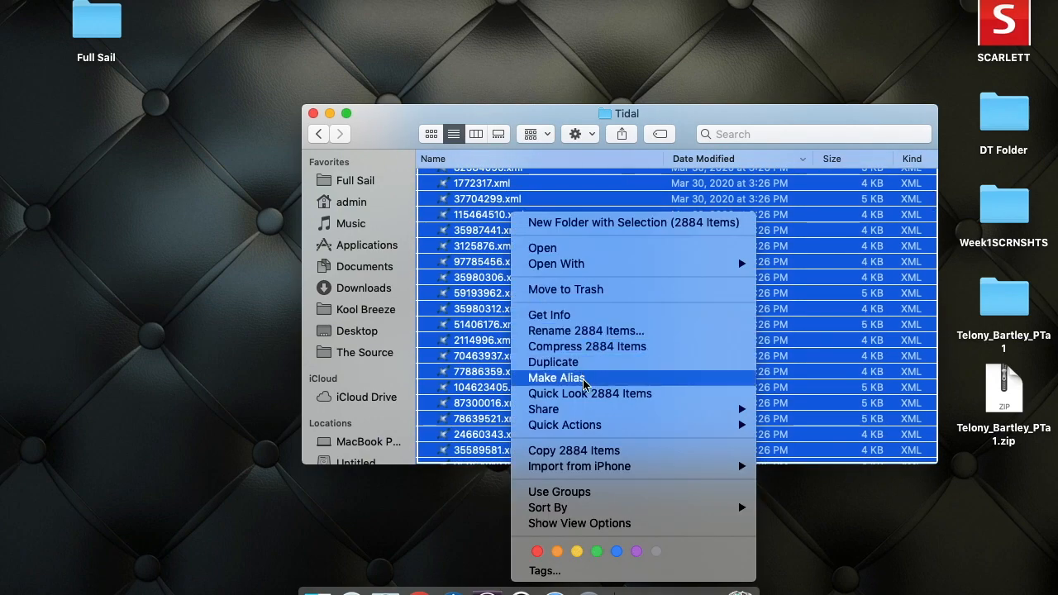
pyautogui.moveTo(582, 316)
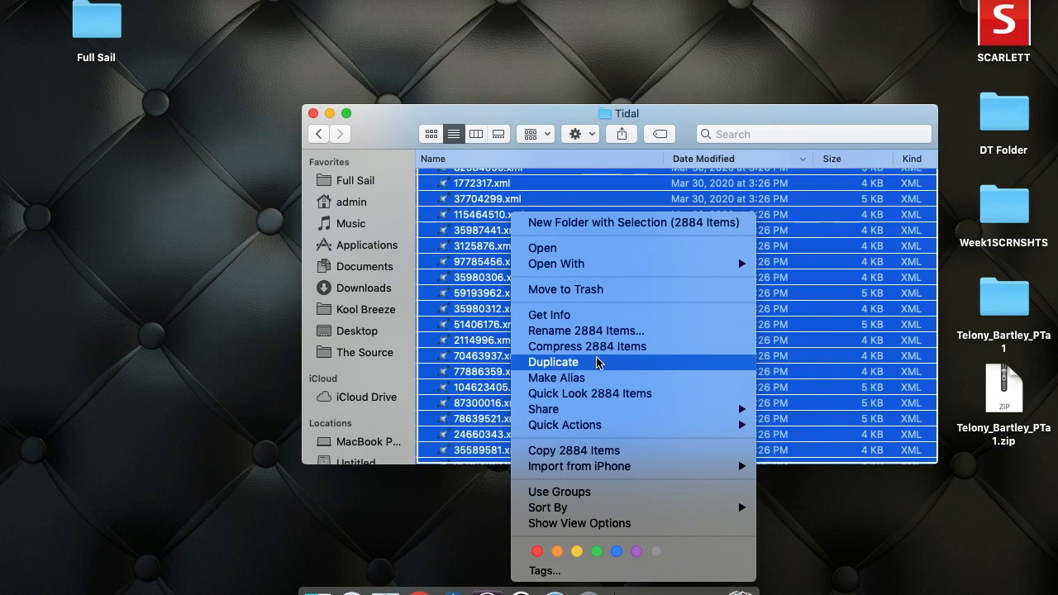
pyautogui.moveTo(587, 346)
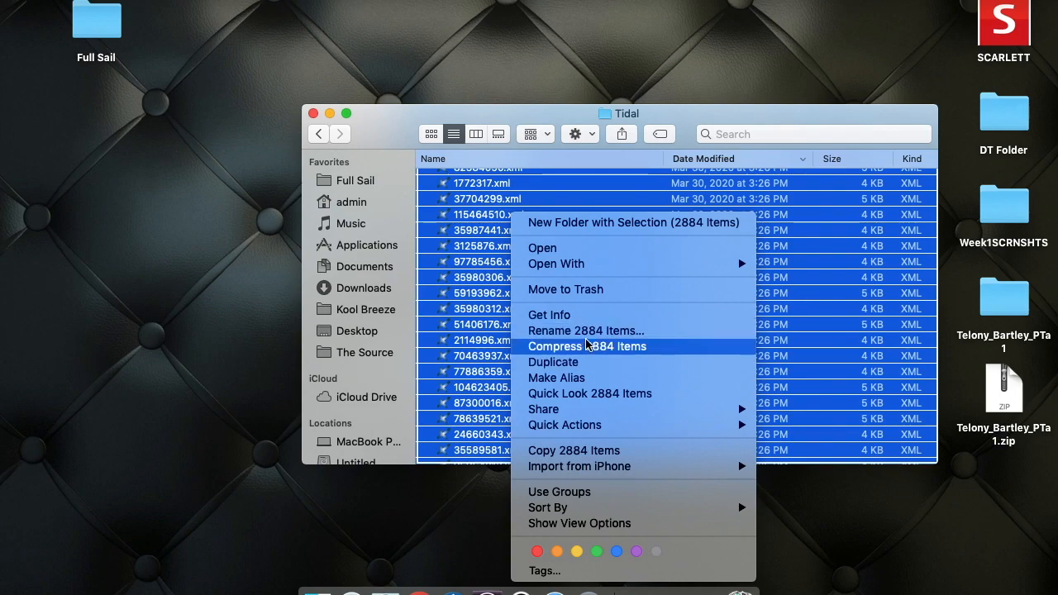
pyautogui.moveTo(578, 341)
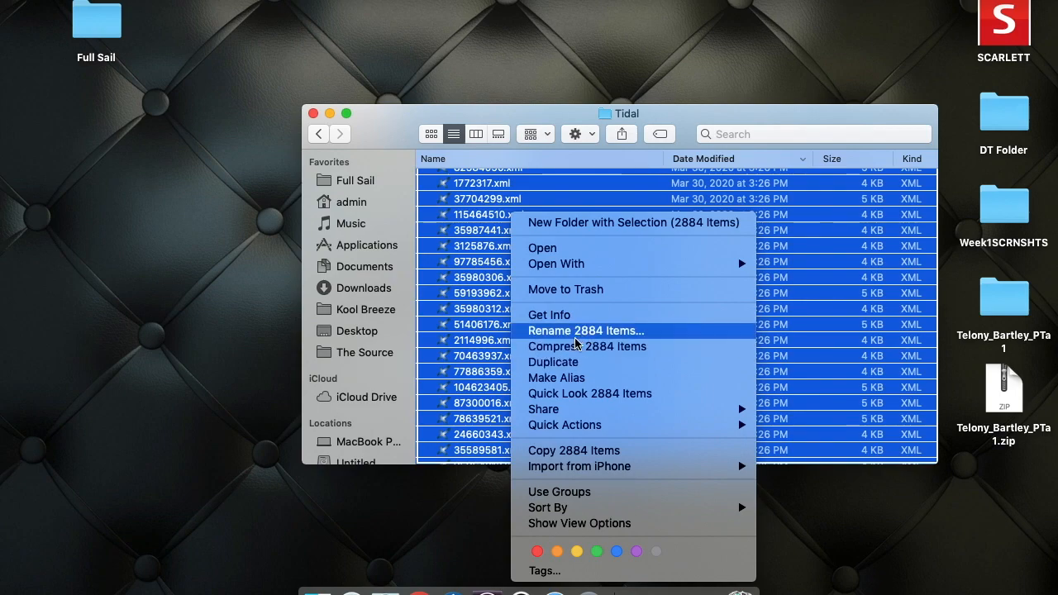
pyautogui.moveTo(591, 342)
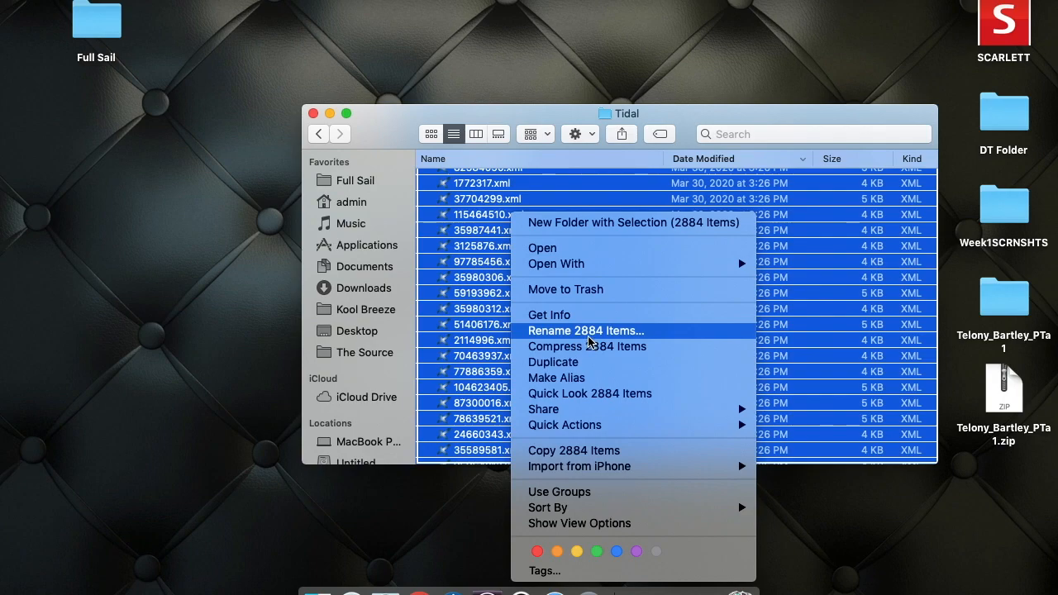
pyautogui.moveTo(582, 450)
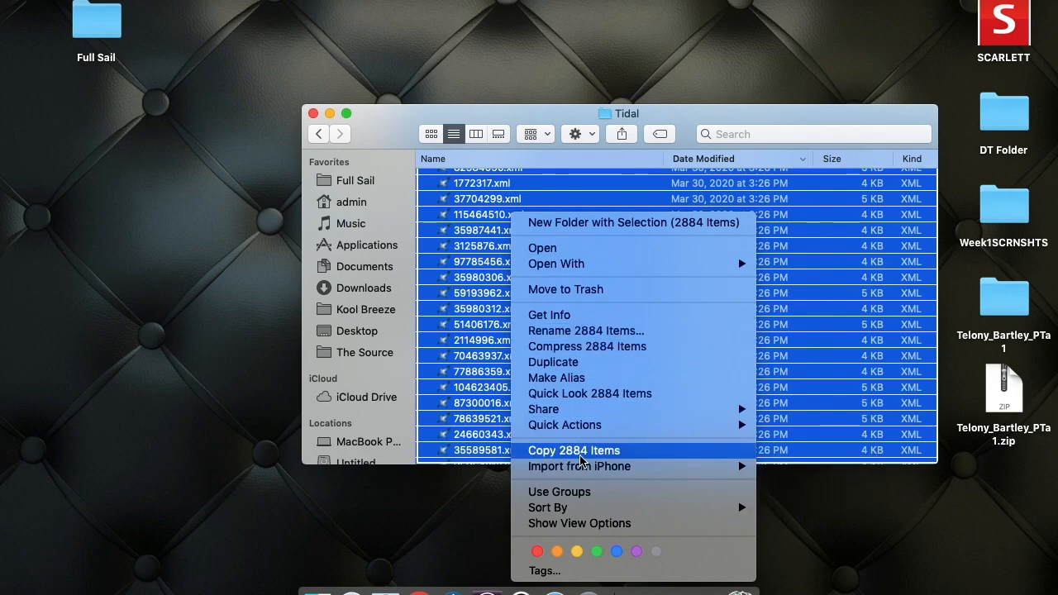
pyautogui.click(573, 449)
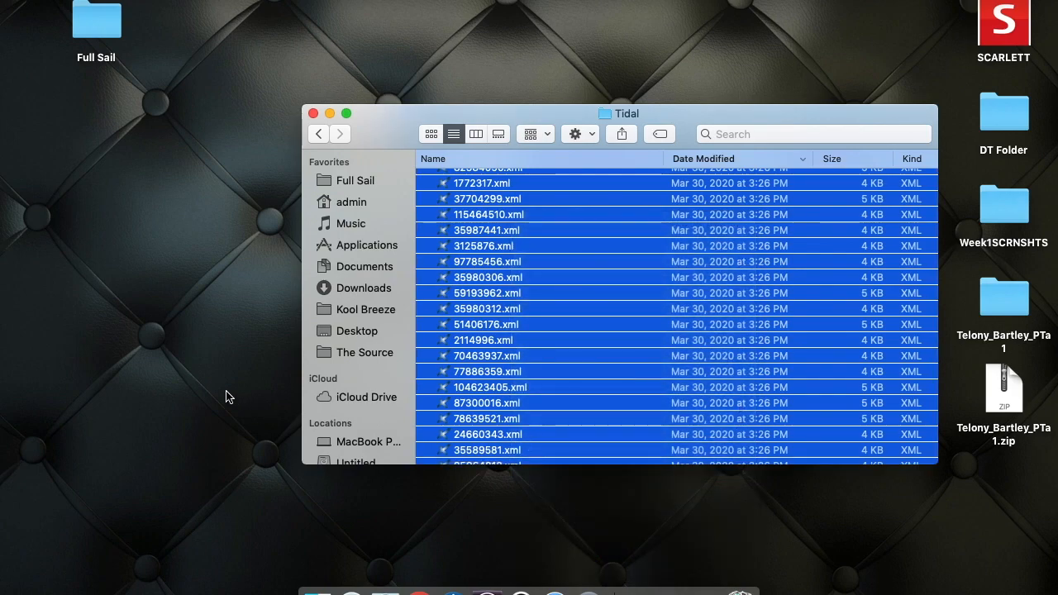
# Create a desktop folder named tidal and paste the 2884 copied XML files into it
pyautogui.click(494, 68)
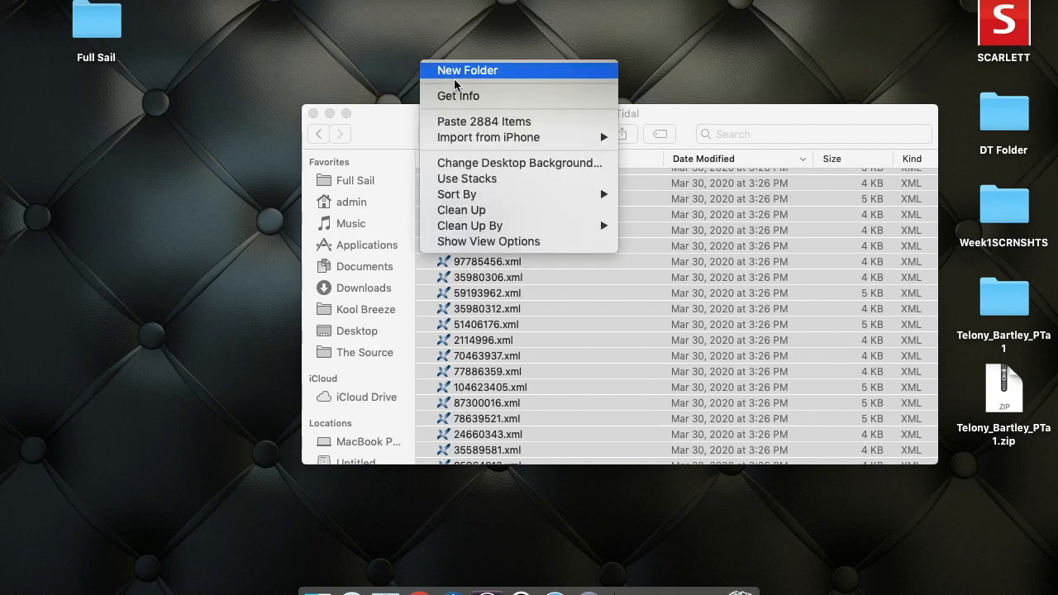
pyautogui.click(471, 69)
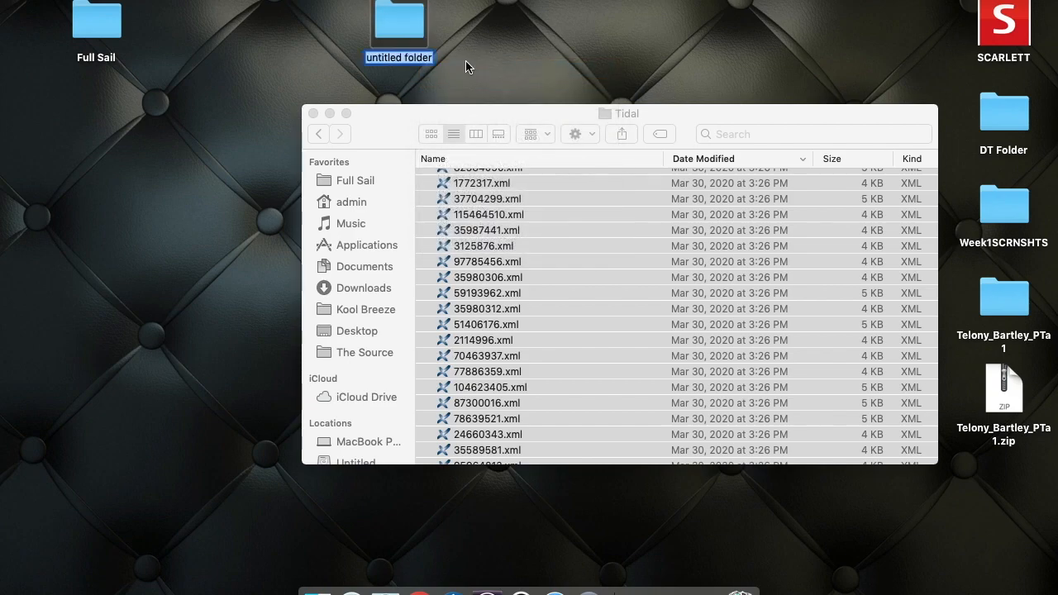
pyautogui.moveTo(410, 66)
pyautogui.write('tidal')
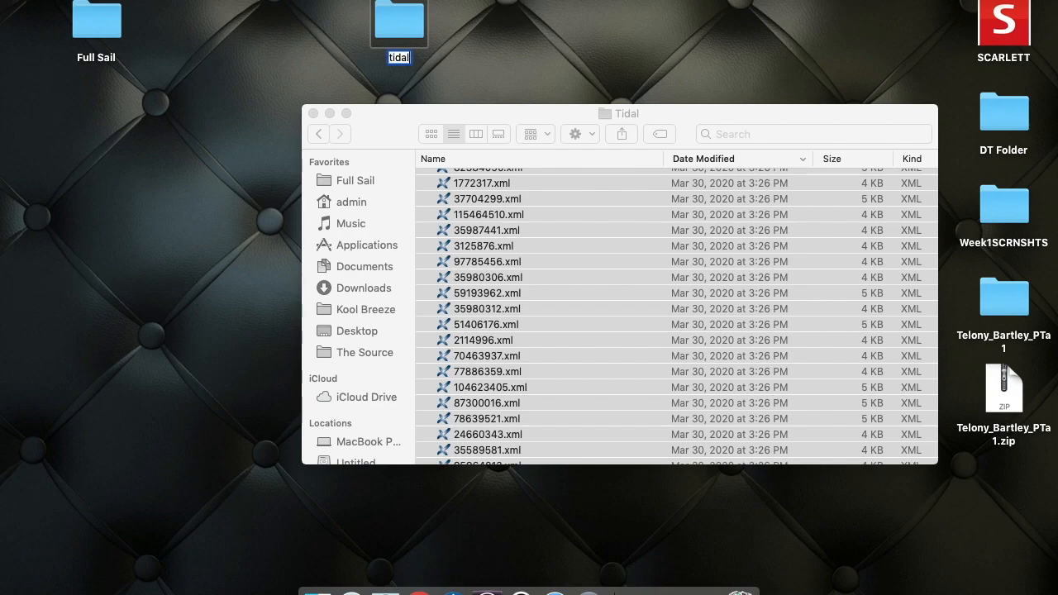
pyautogui.doubleClick(400, 17)
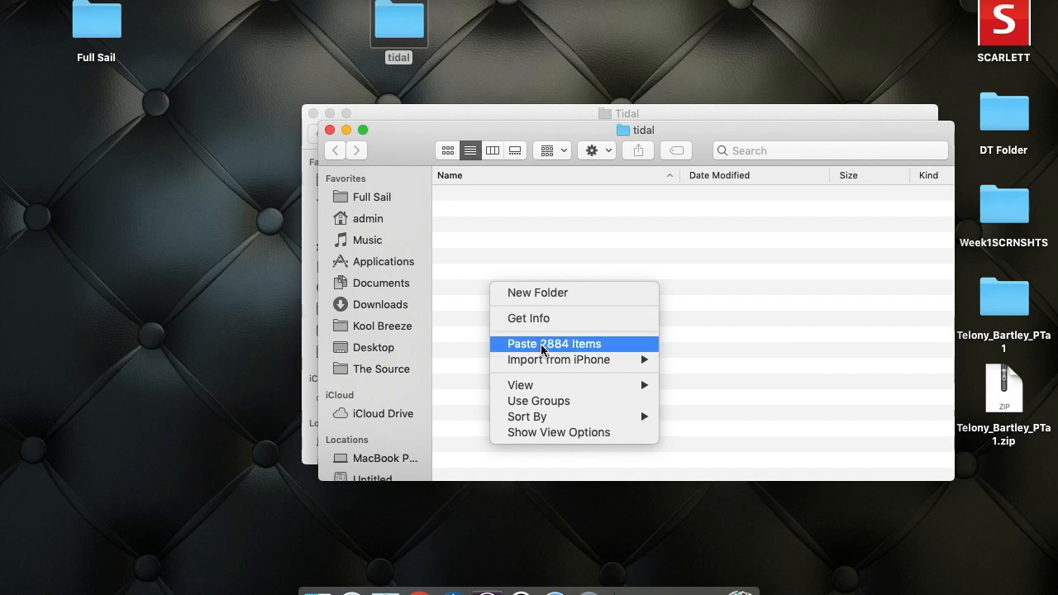
pyautogui.click(554, 344)
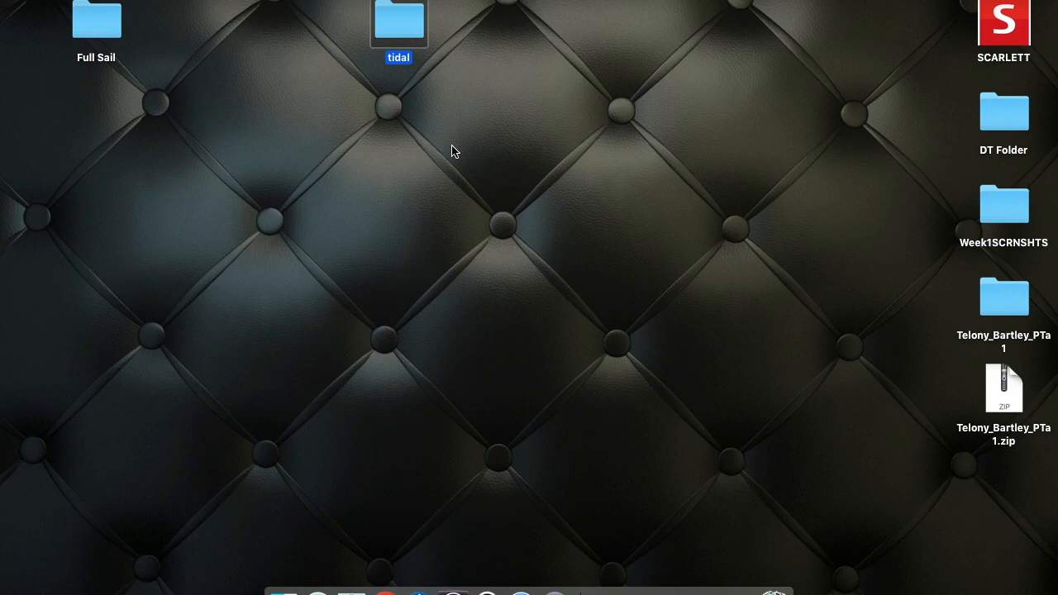
pyautogui.moveTo(377, 298)
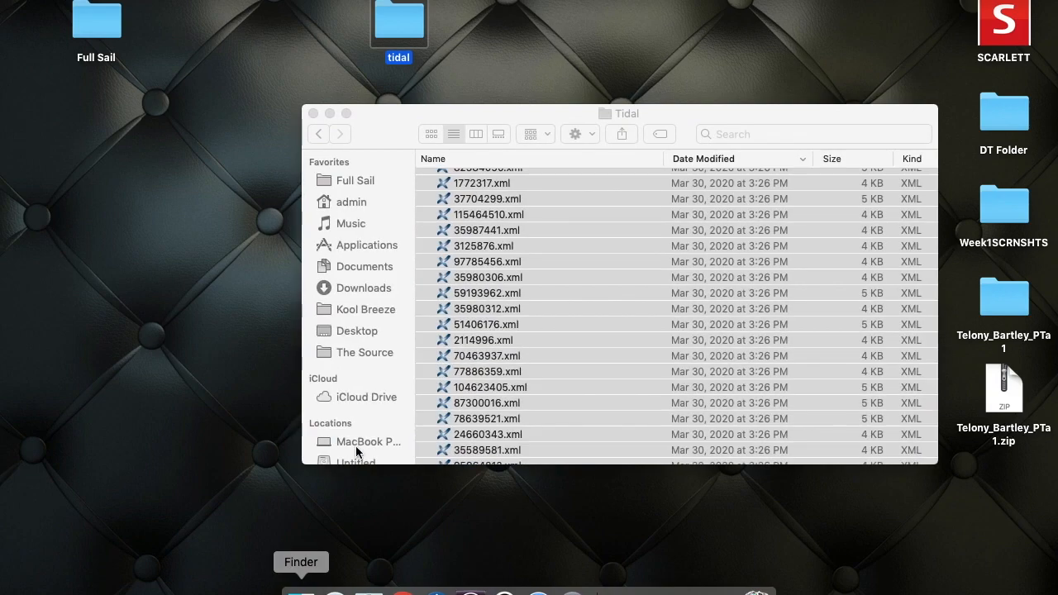
# Return to Music > _Serato_ > Metadata > Tidal, move the desktop tidal folder lower, and close the window
pyautogui.press('cmd+a')
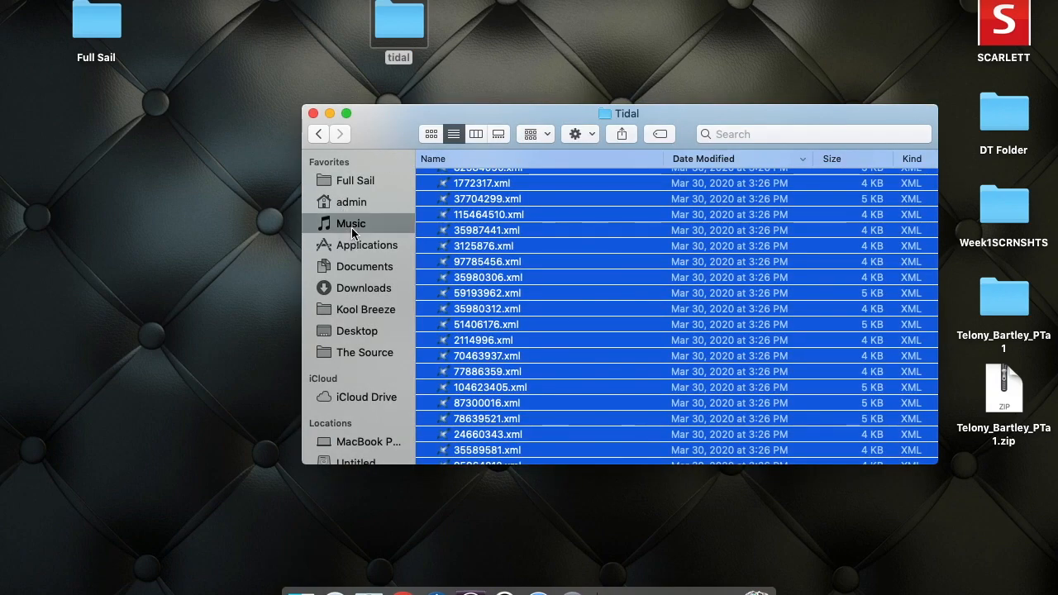
pyautogui.click(350, 223)
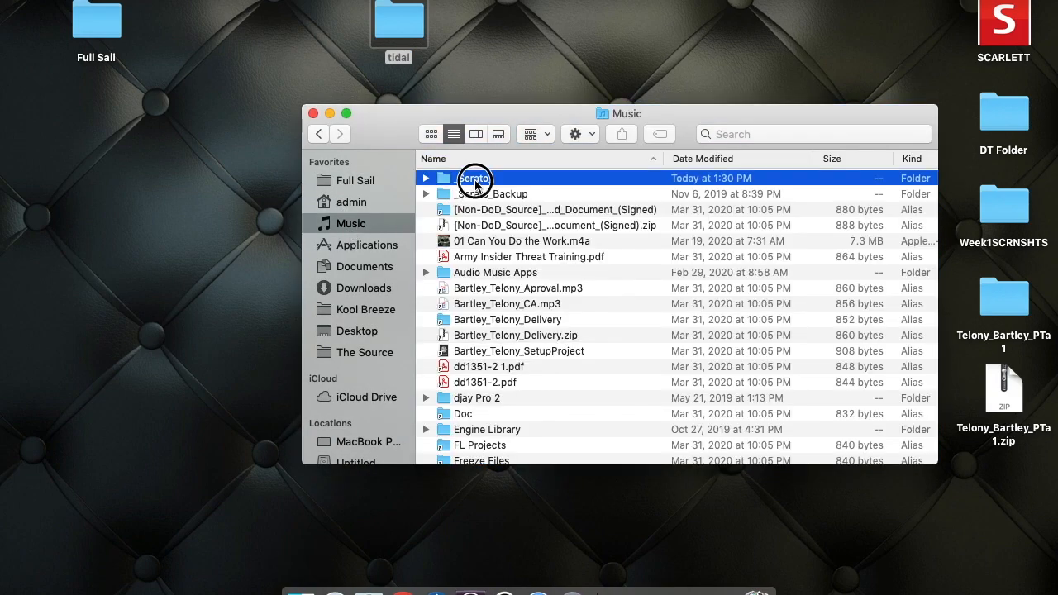
pyautogui.doubleClick(474, 179)
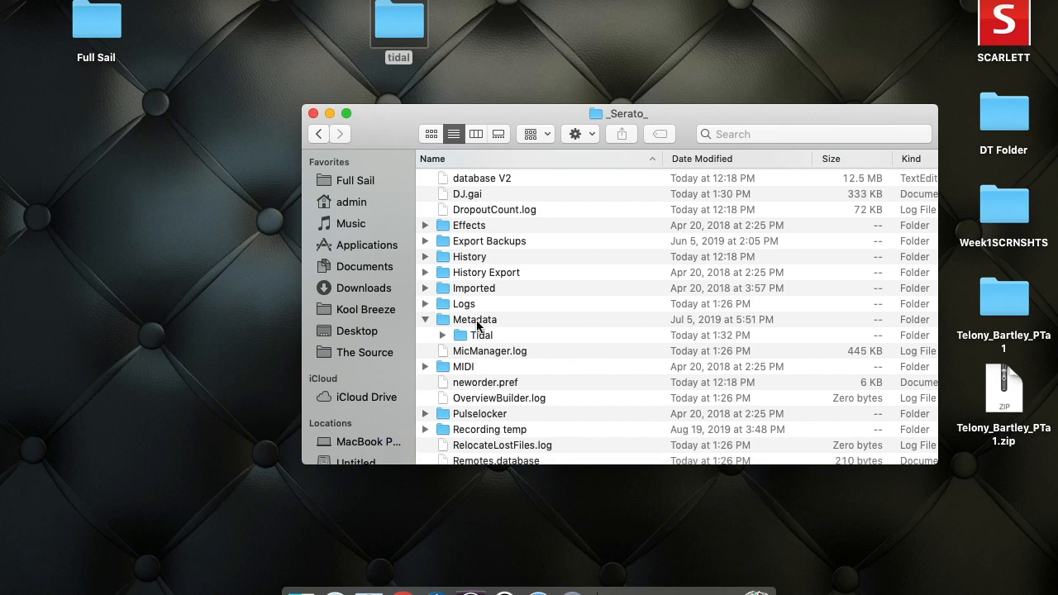
pyautogui.doubleClick(473, 319)
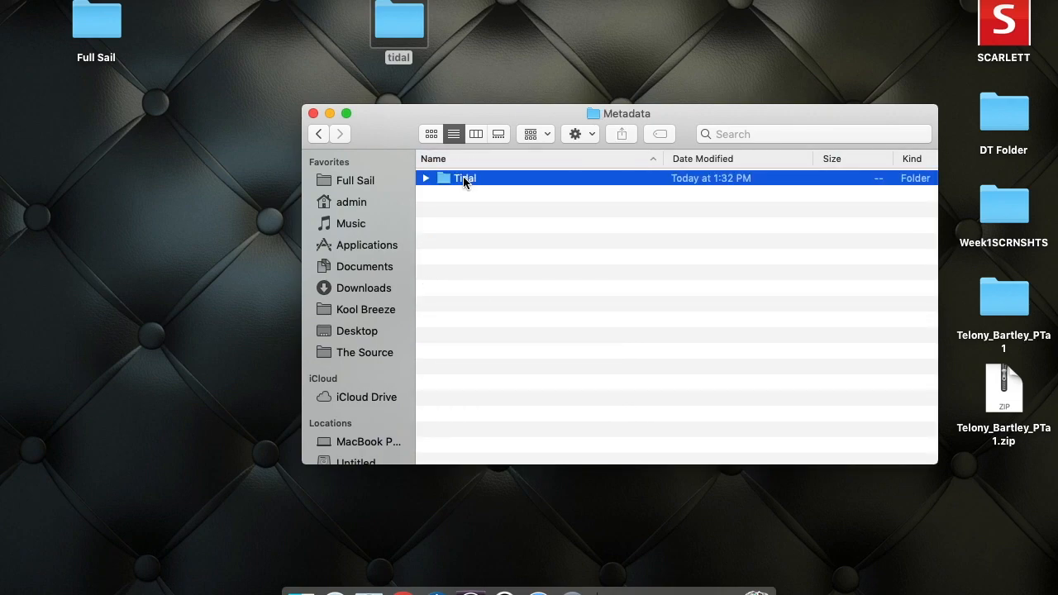
pyautogui.doubleClick(466, 179)
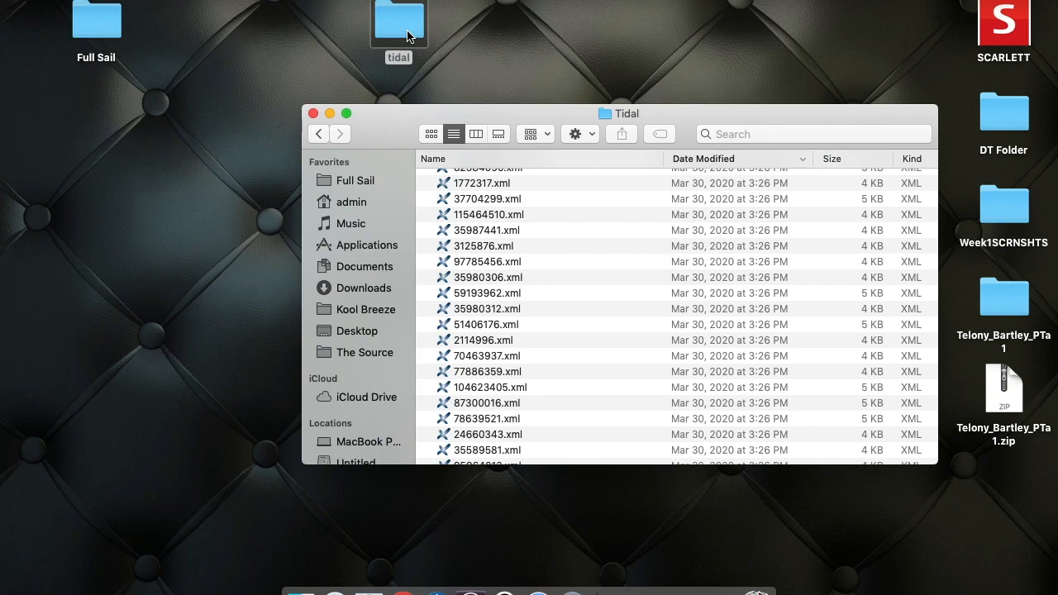
pyautogui.moveTo(398, 30); pyautogui.dragTo(197, 205)
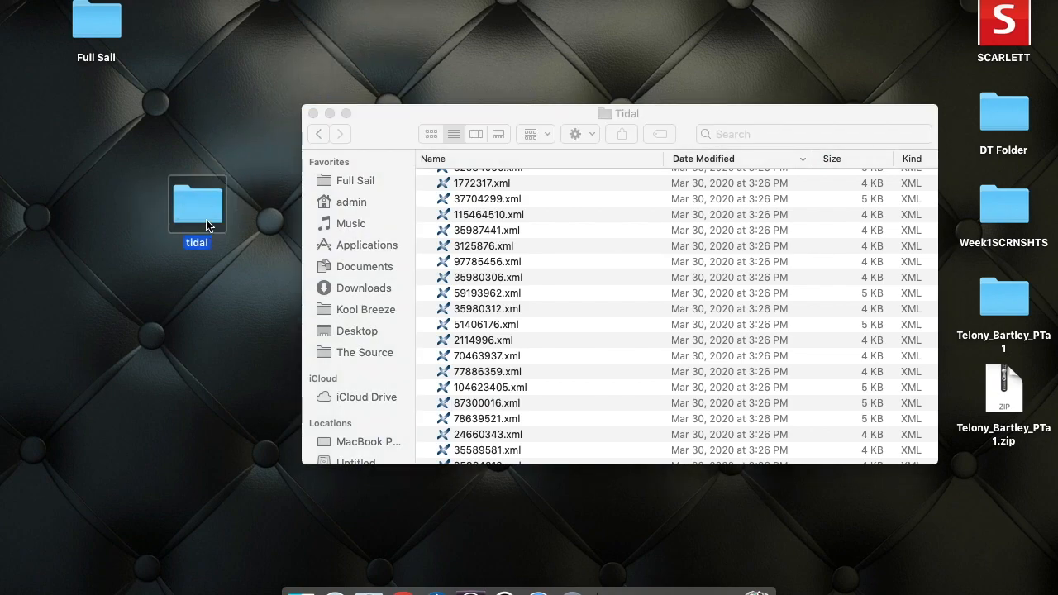
pyautogui.moveTo(466, 248)
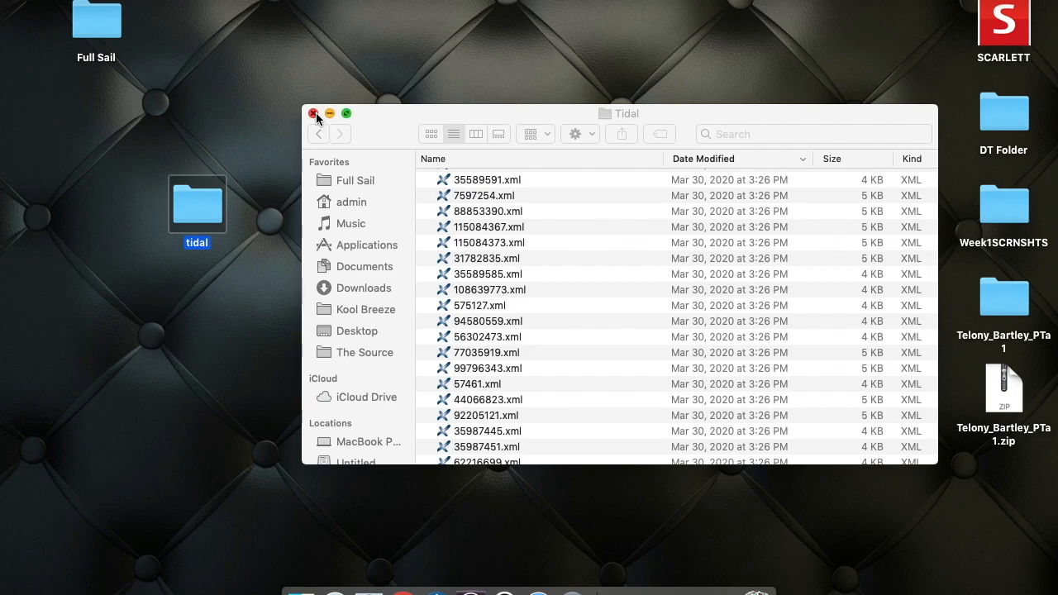
pyautogui.click(318, 112)
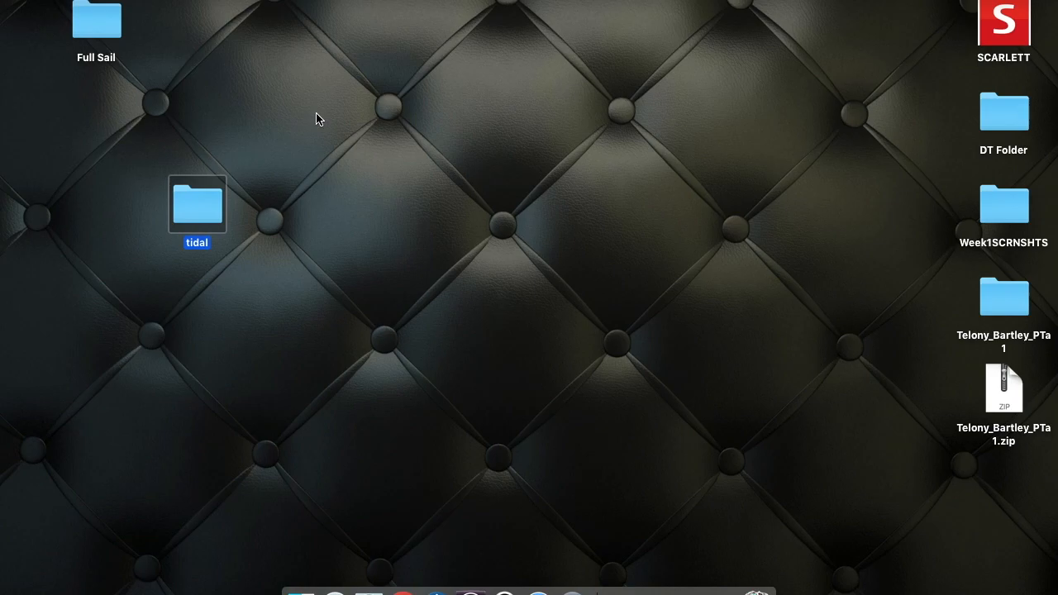
# Switch back to Serato DJ Pro and load I Know (Explicit) onto deck 1 at 83 BPM
pyautogui.click(447, 589)
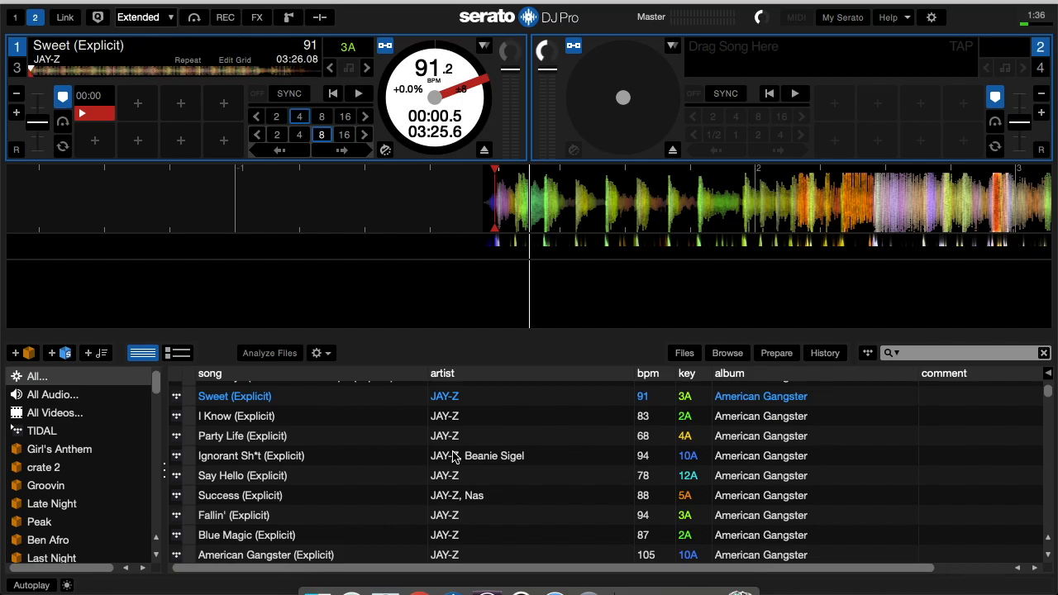
pyautogui.click(235, 417)
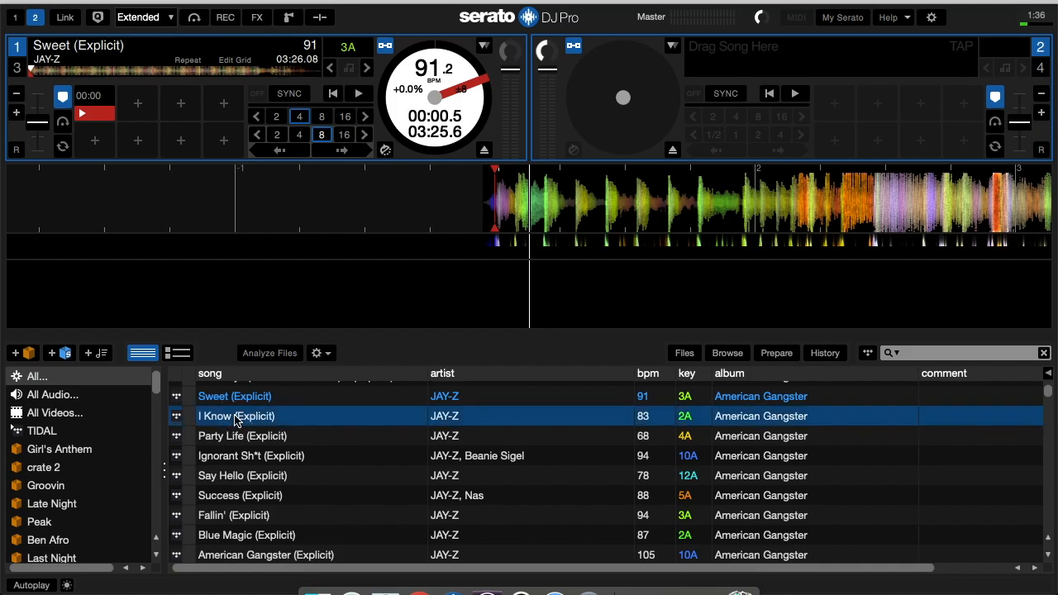
pyautogui.doubleClick(235, 417)
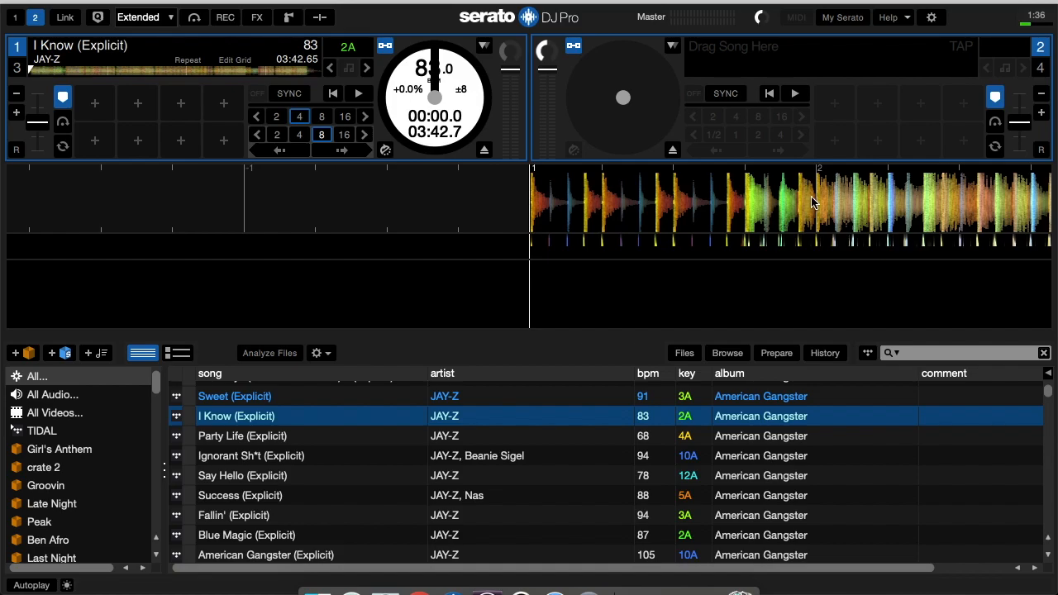
pyautogui.moveTo(756, 220)
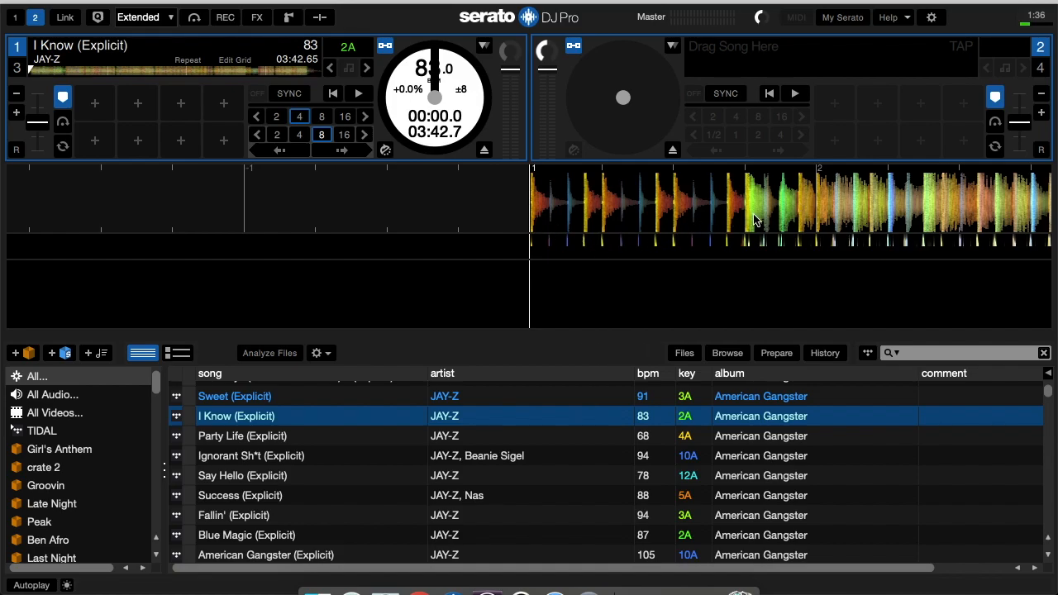
pyautogui.moveTo(585, 228)
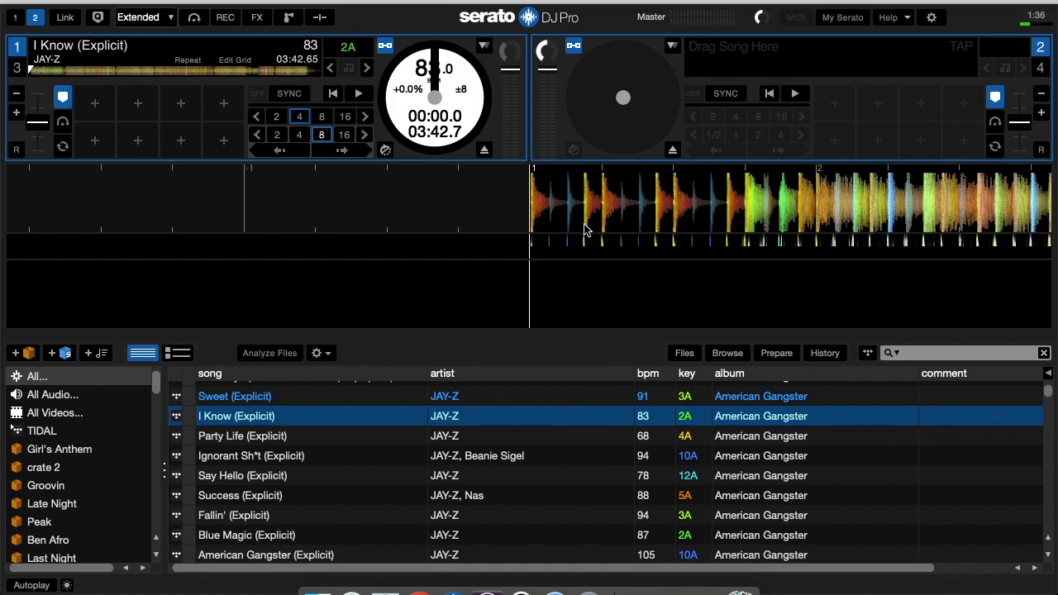
pyautogui.moveTo(655, 216)
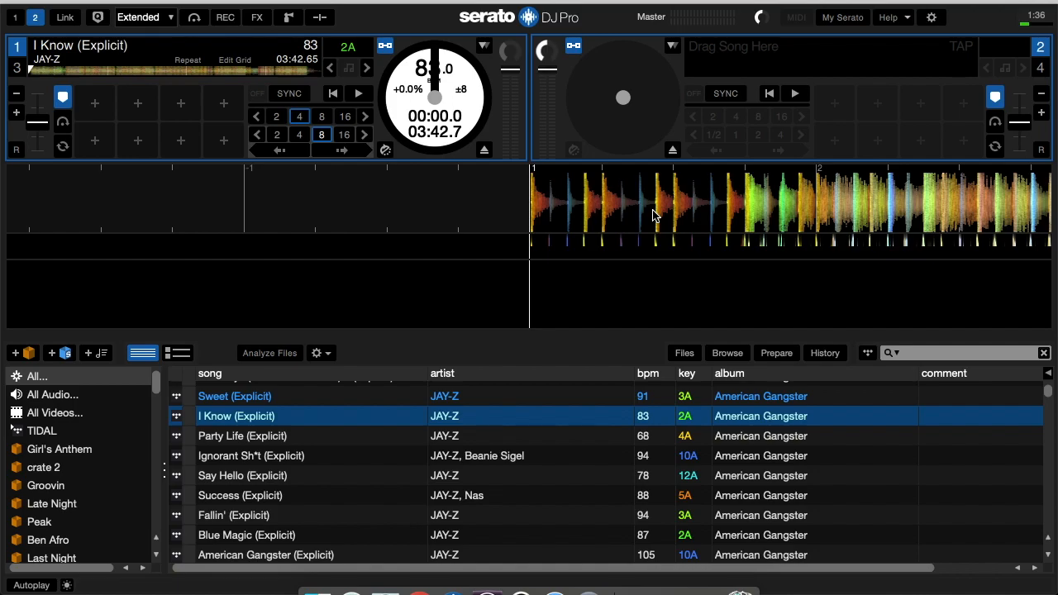